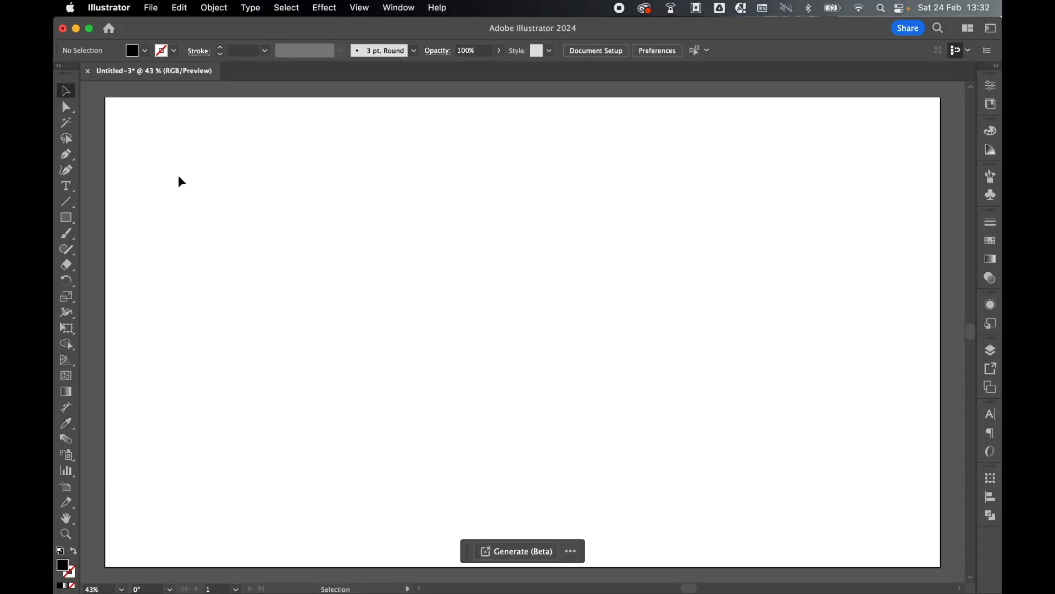
Type BOUNCE on the artboard and set it in the Bemio typeface
{"action": "left_click", "coordinate": [66, 186]}
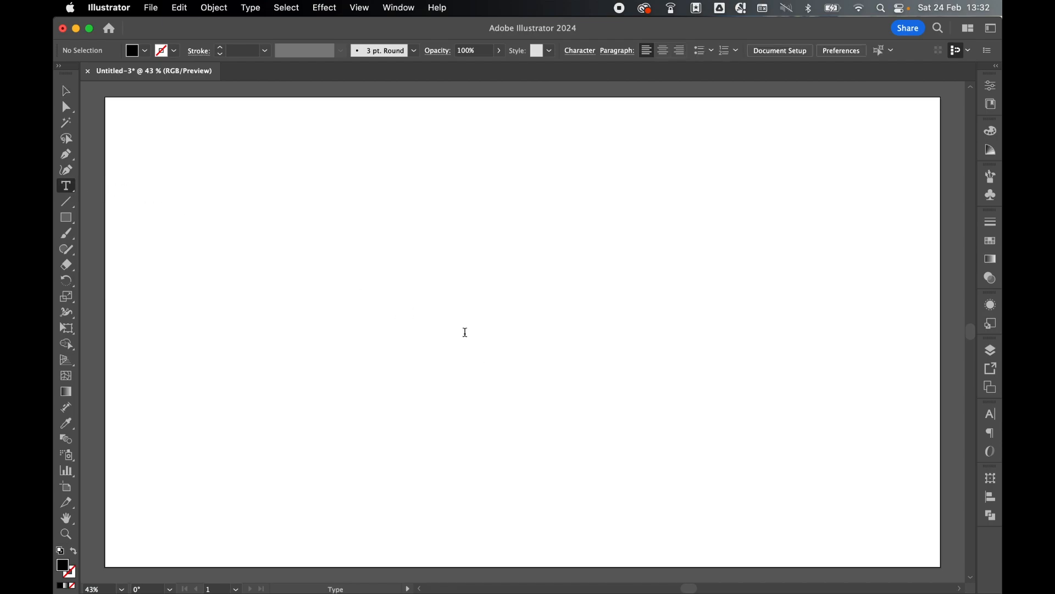
{"action": "type", "text": "BOUNCE"}
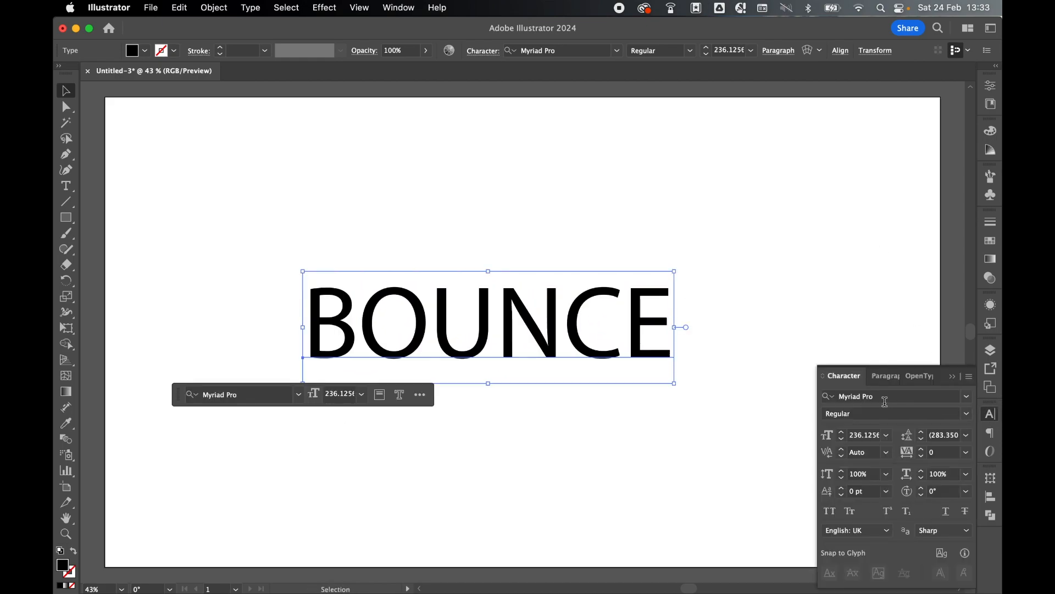
{"action": "type", "text": "BEMIO"}
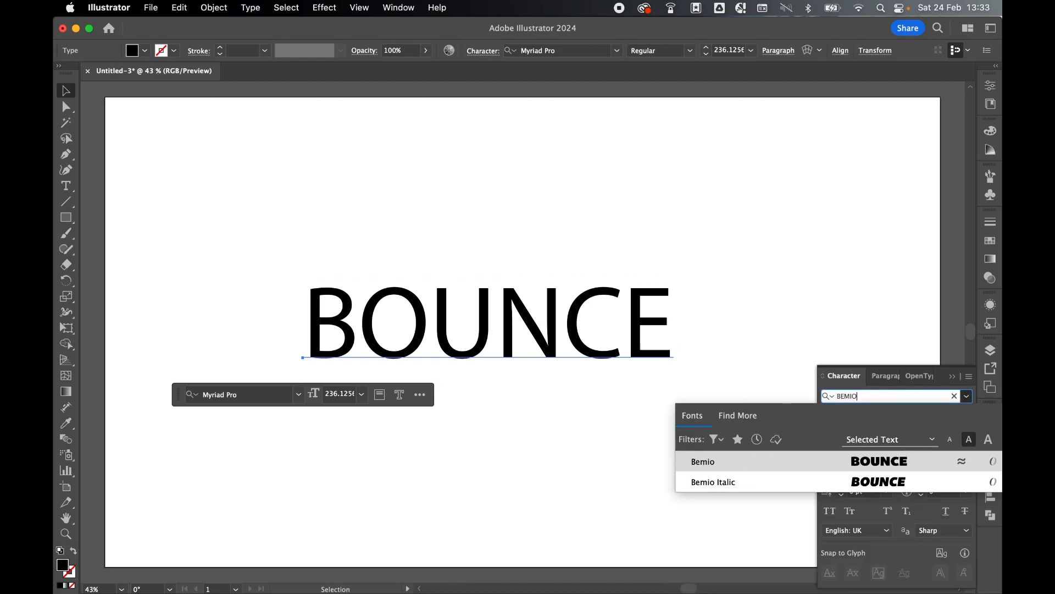
{"action": "left_click", "coordinate": [703, 461]}
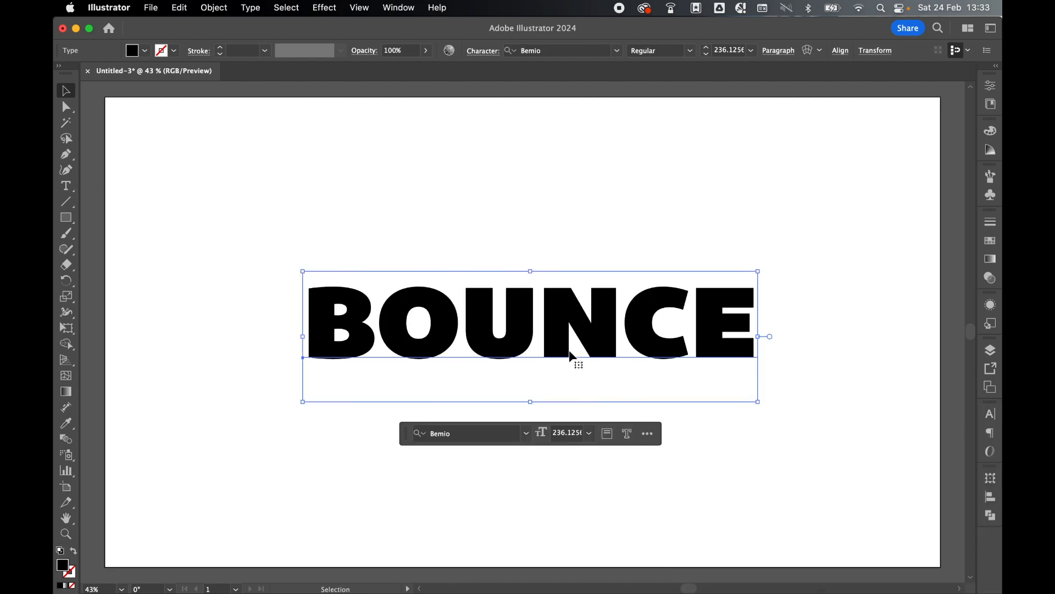
{"action": "left_click", "coordinate": [65, 186]}
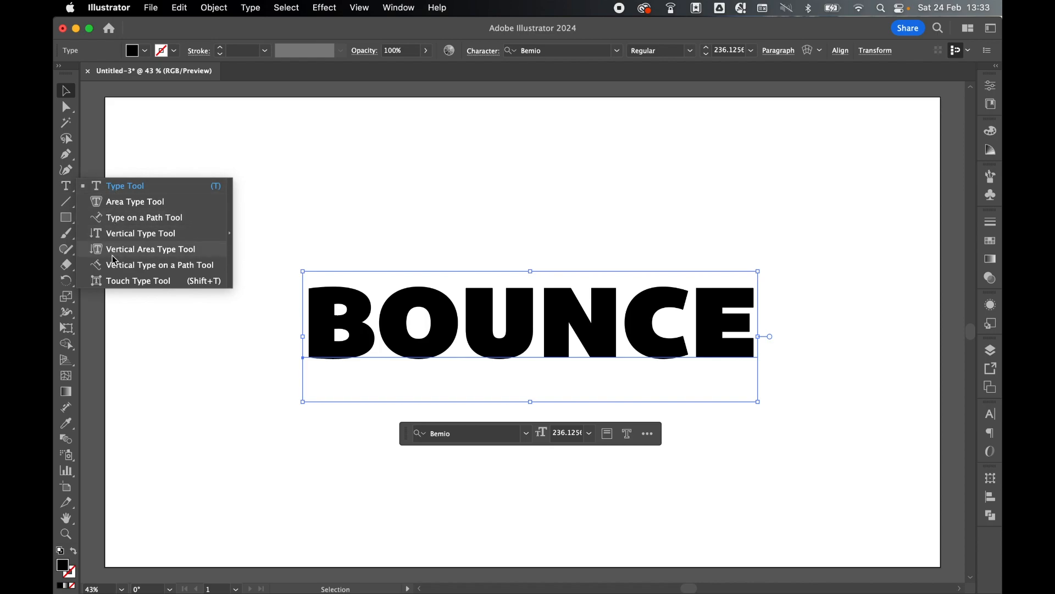
Use the Touch Type Tool to tilt and lower the letter B
{"action": "left_click", "coordinate": [137, 281]}
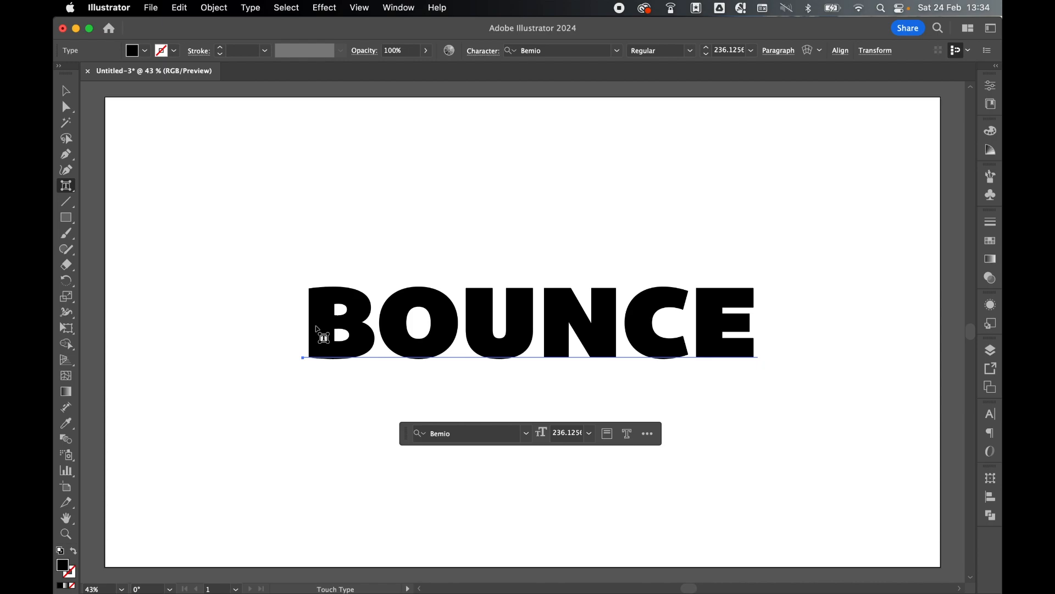
{"action": "left_click", "coordinate": [342, 321]}
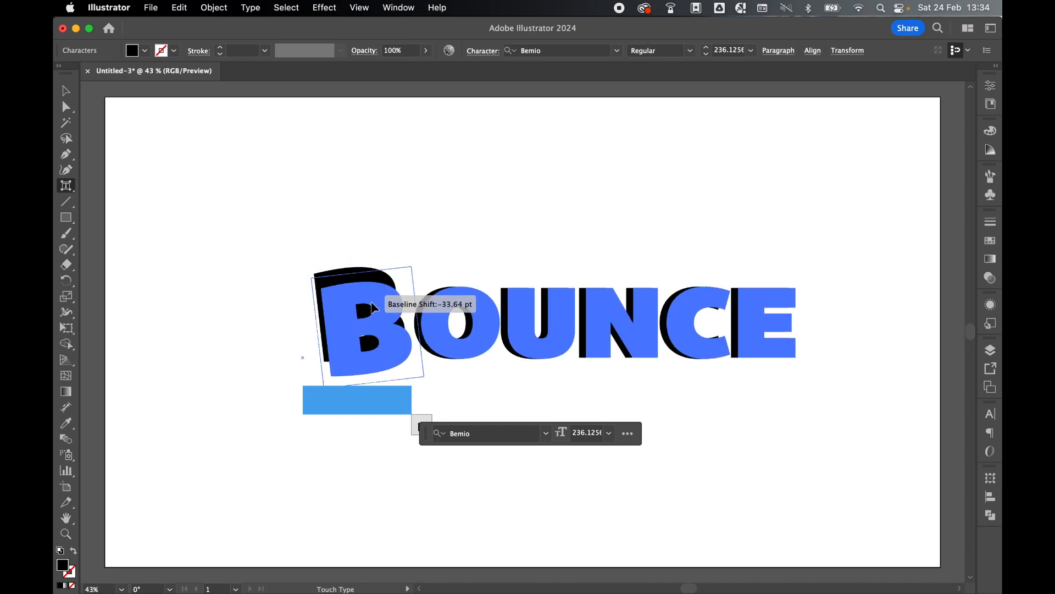
{"action": "left_click_drag", "start_coordinate": [373, 306], "coordinate": [356, 327]}
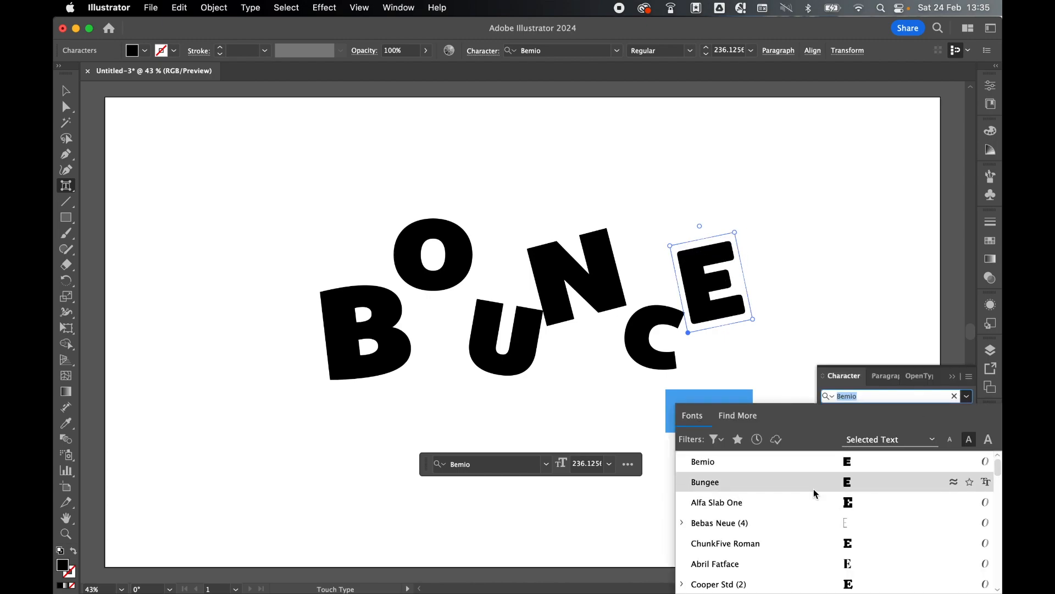
Apply the Alfa Slab One font to the selected letter E
{"action": "left_click", "coordinate": [717, 502]}
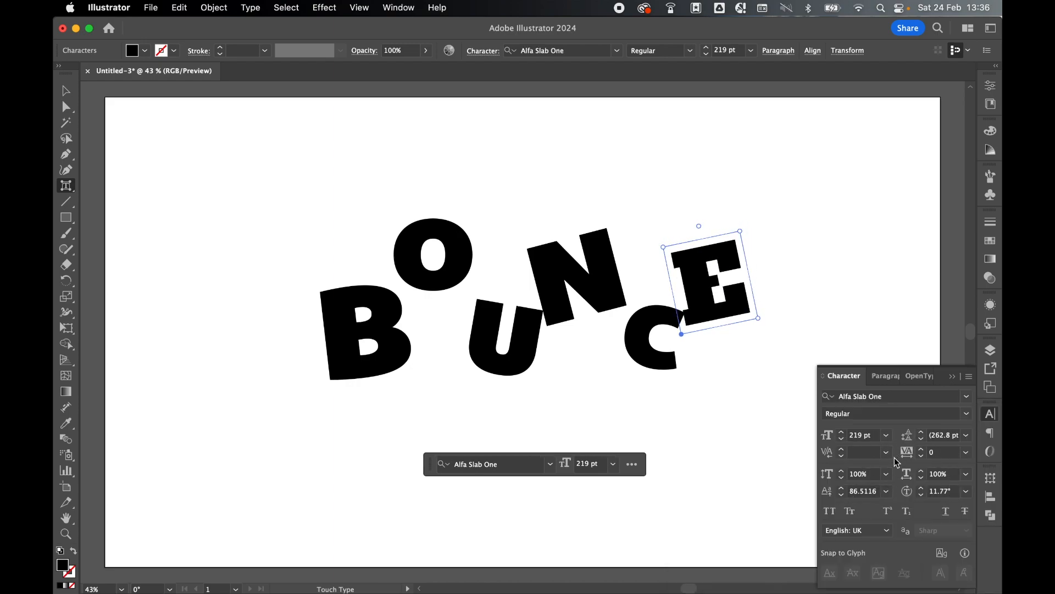
Fill the letter E with a brown swatch from the Swatches panel
{"action": "left_click", "coordinate": [990, 240]}
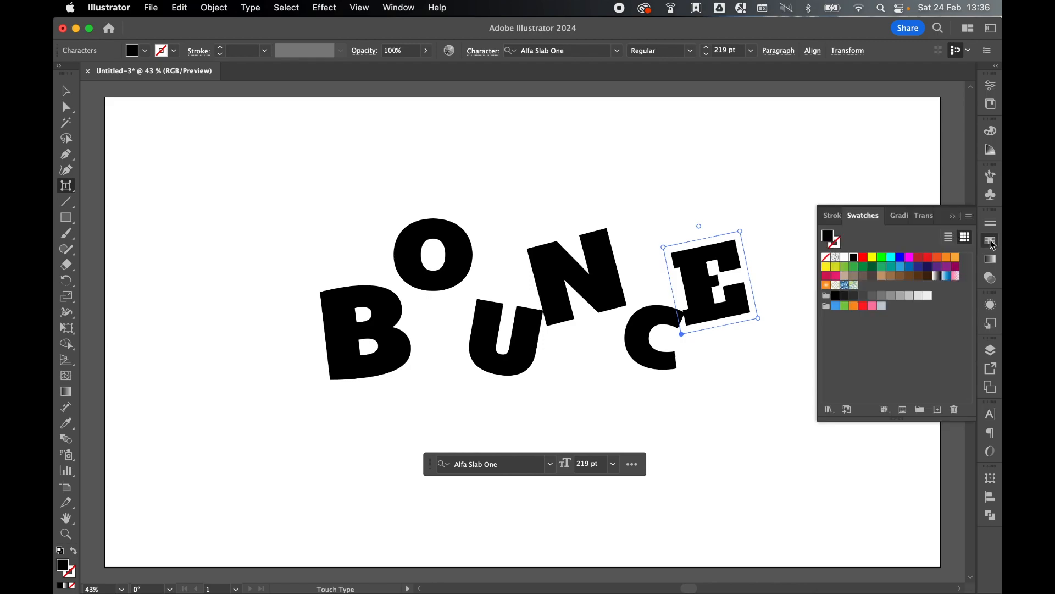
{"action": "left_click", "coordinate": [890, 275]}
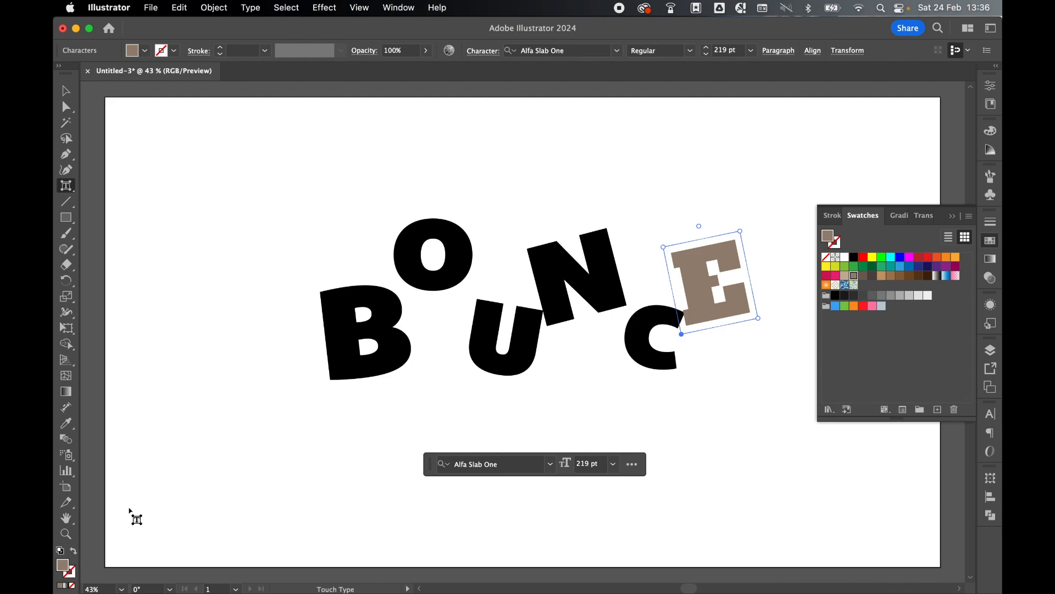
{"action": "mouse_move", "coordinate": [990, 240]}
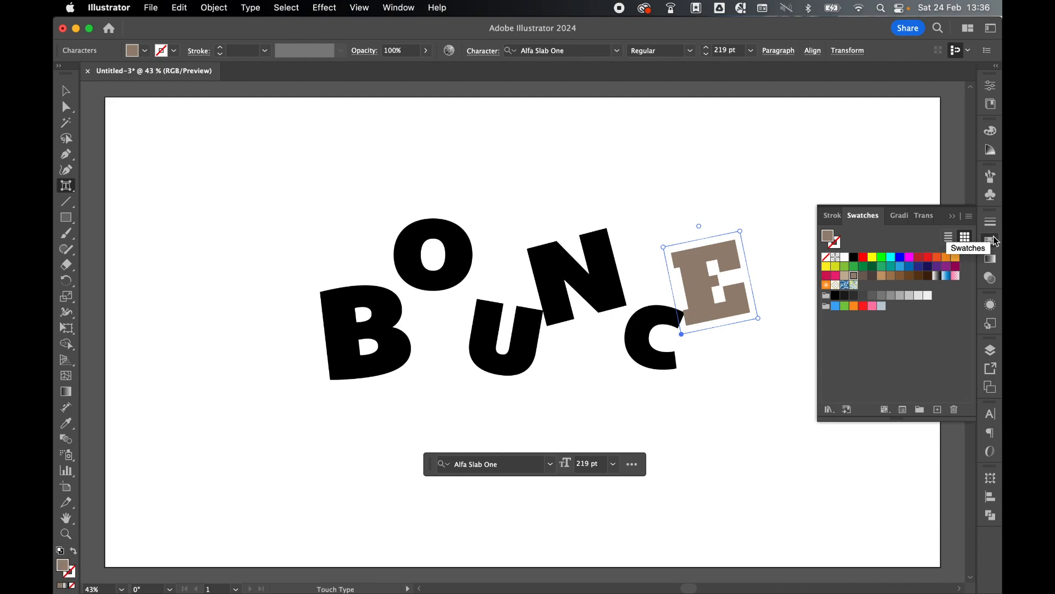
{"action": "left_click", "coordinate": [990, 303]}
{"action": "type", "text": "g"}
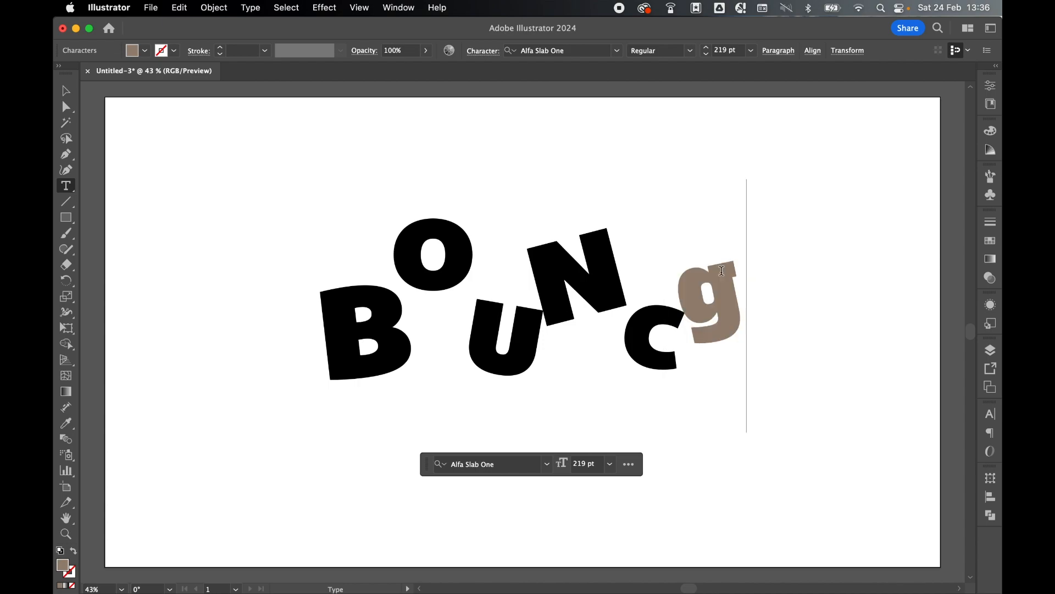
Select the whole BOUNCE text object and open its context menu
{"action": "left_click", "coordinate": [66, 90]}
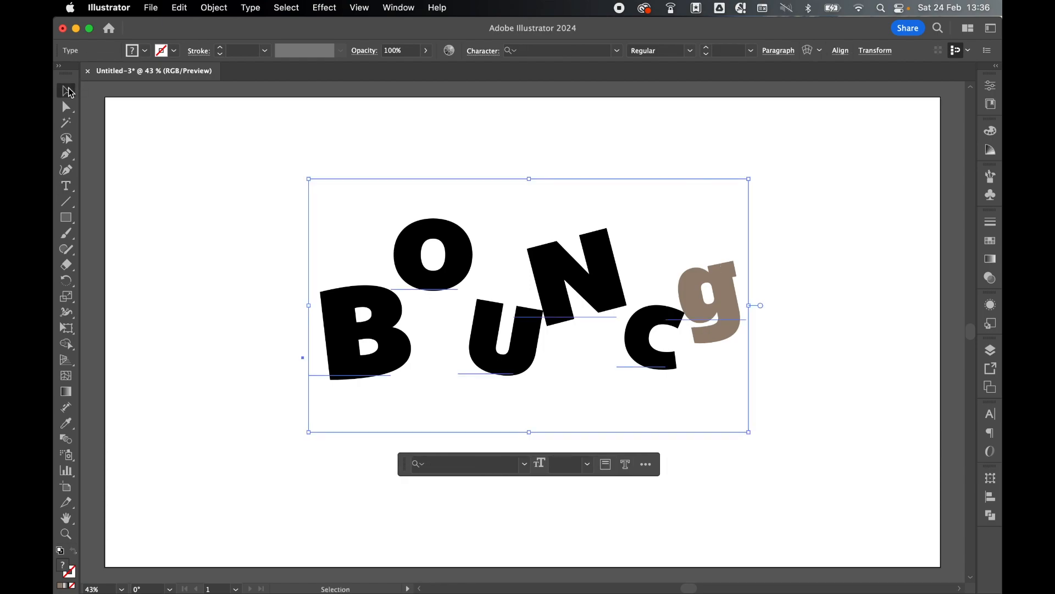
{"action": "right_click", "coordinate": [700, 306]}
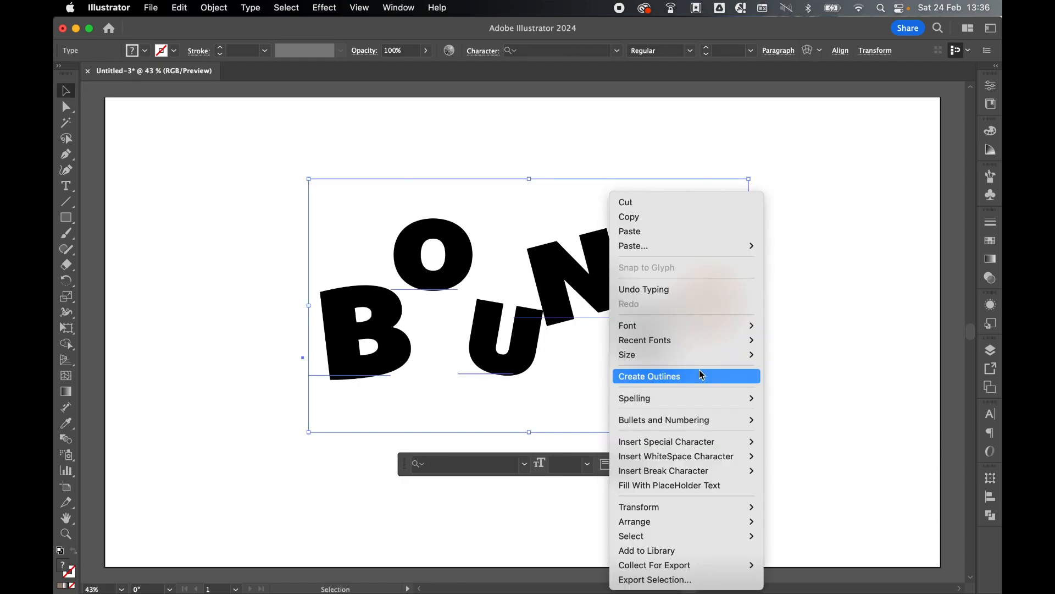